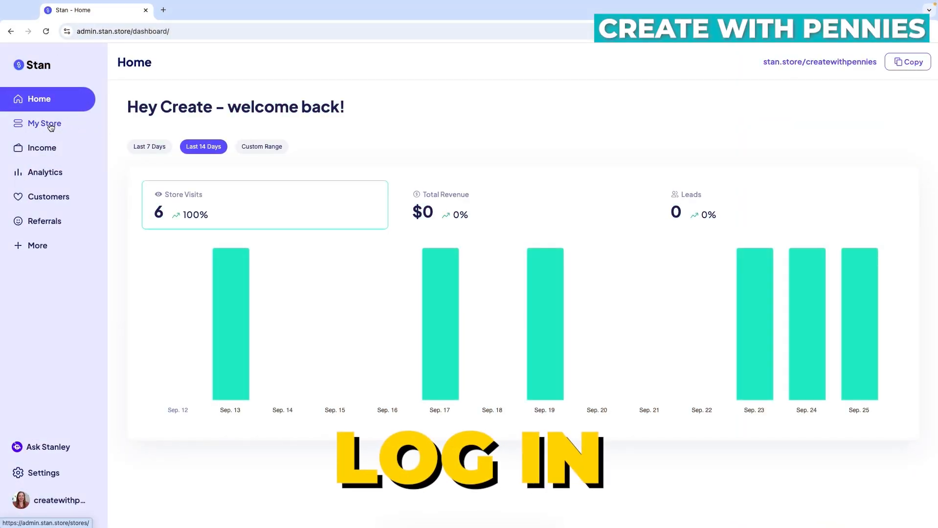
Step: Go to the My Store page listing the four existing products
left_click(44, 123)
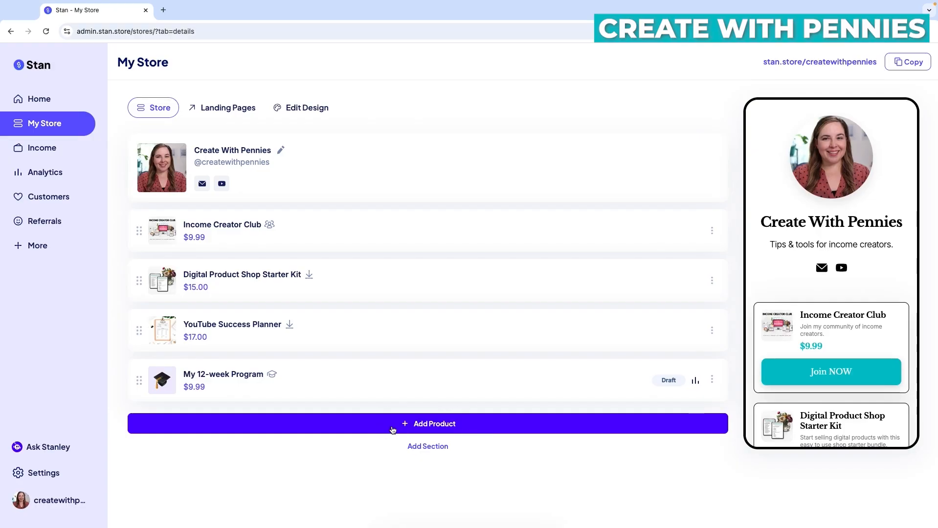
mouse_move(375, 430)
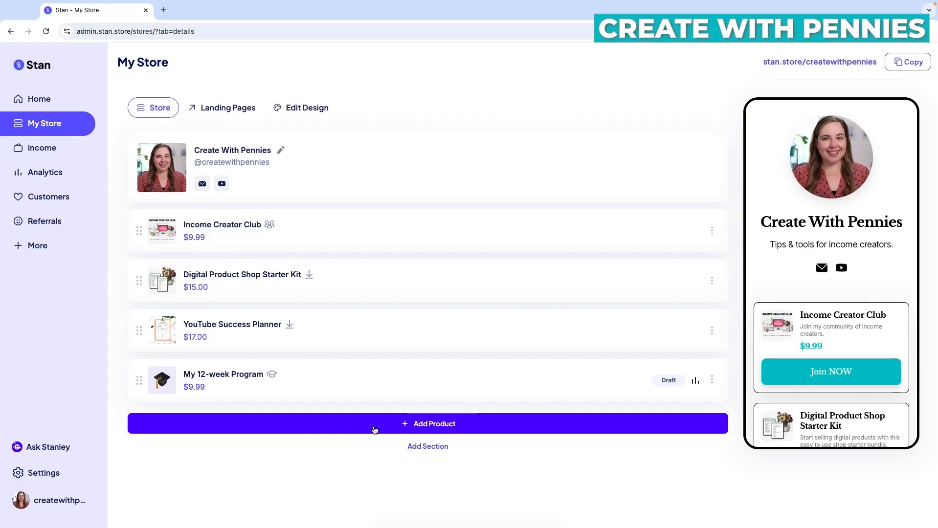
Step: Add a new URL-type product so its setup form with default text appears
left_click(428, 423)
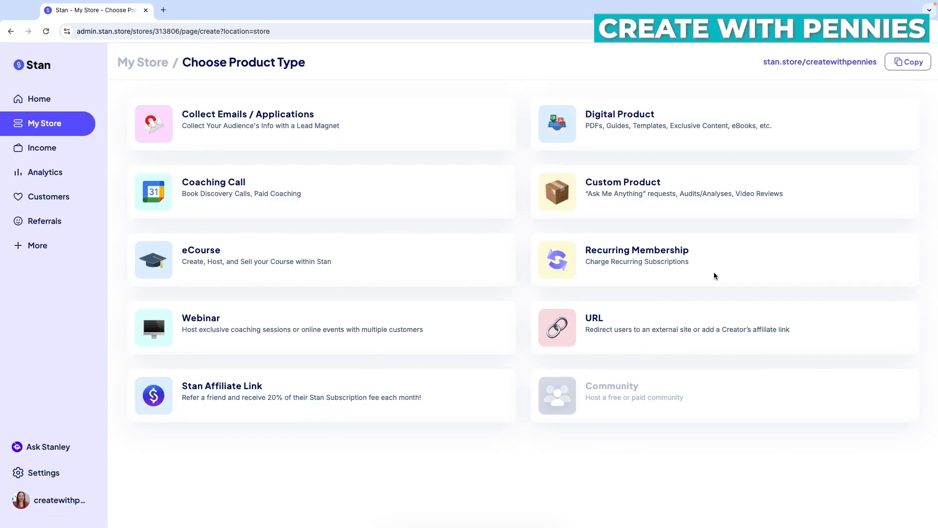
scroll("down", 3)
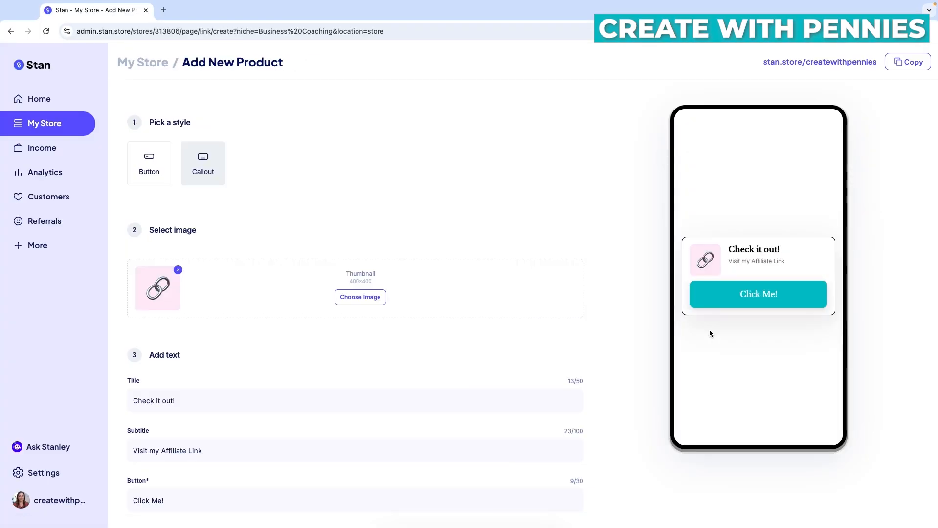
mouse_move(387, 199)
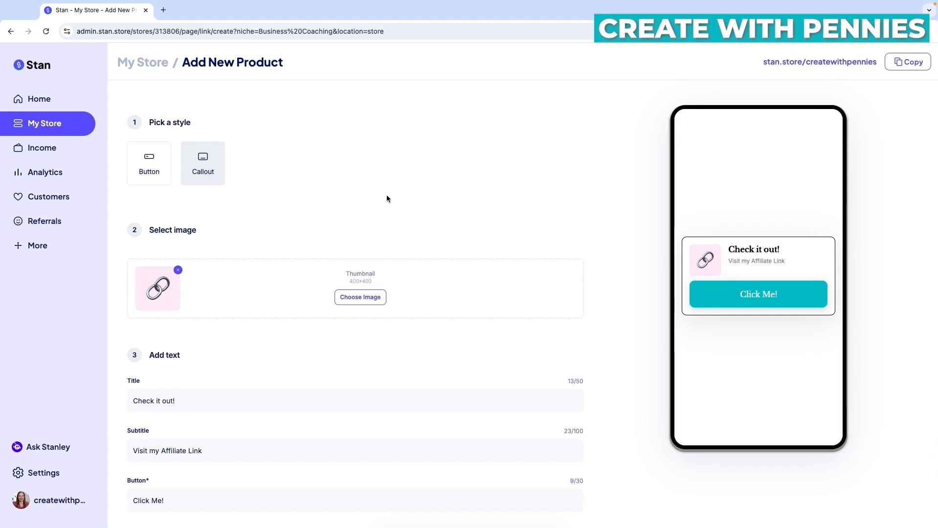
mouse_move(761, 258)
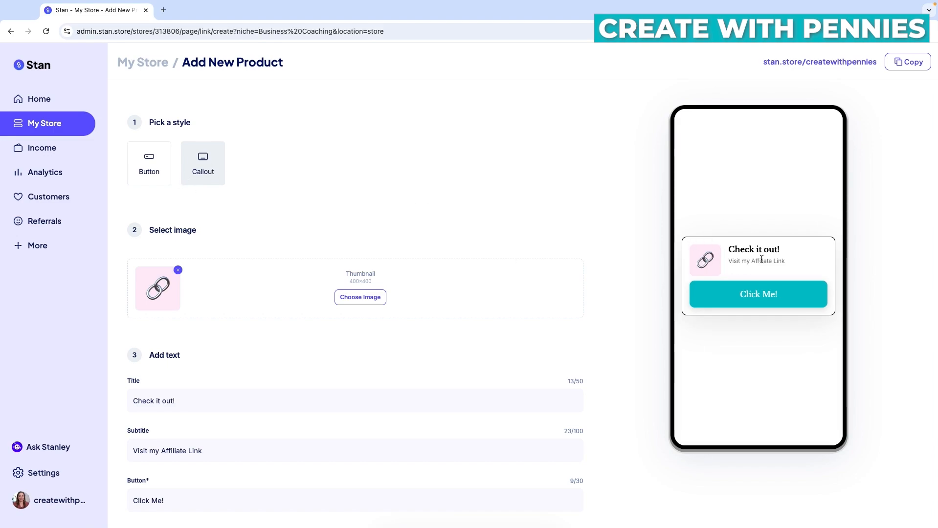
mouse_move(230, 192)
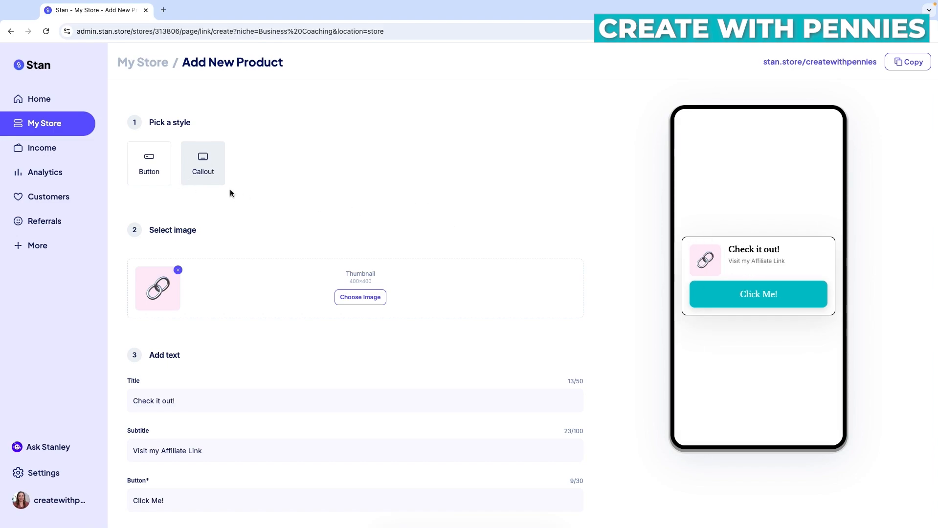
left_click(149, 162)
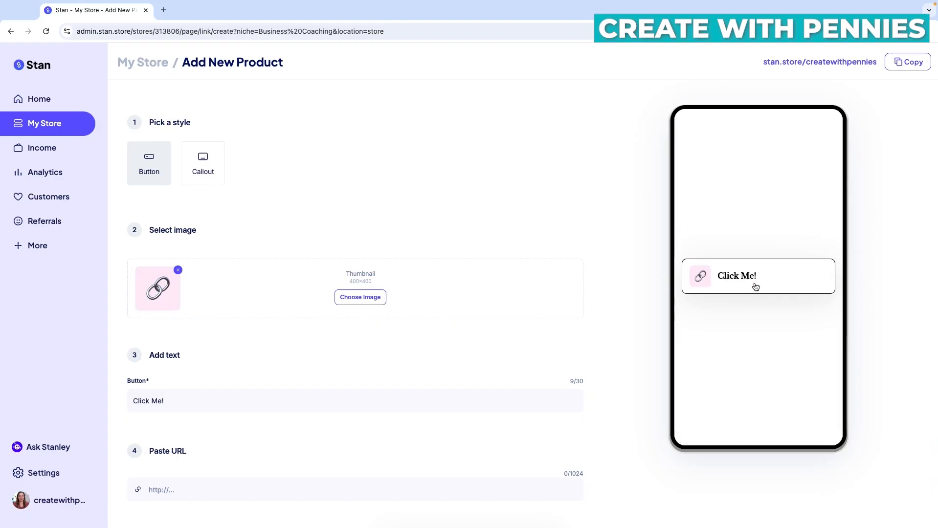
mouse_move(733, 283)
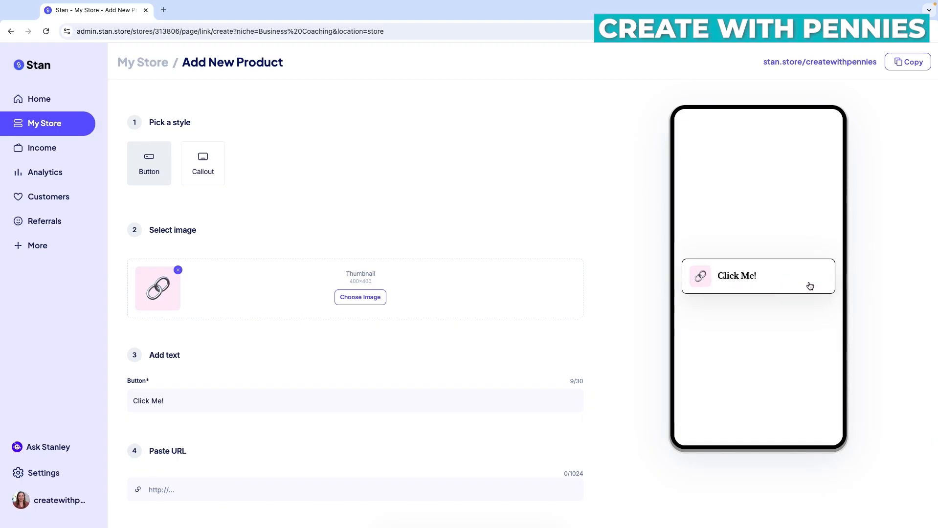
mouse_move(730, 280)
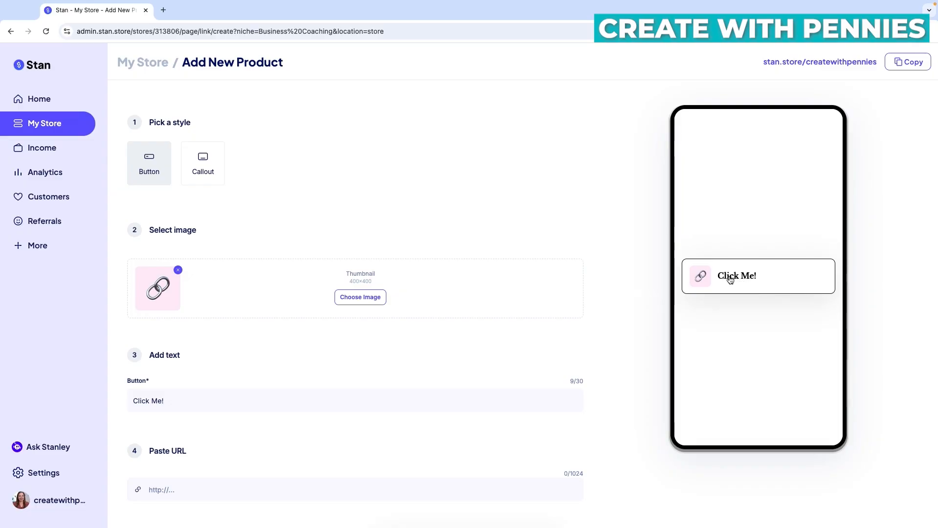
left_click(203, 162)
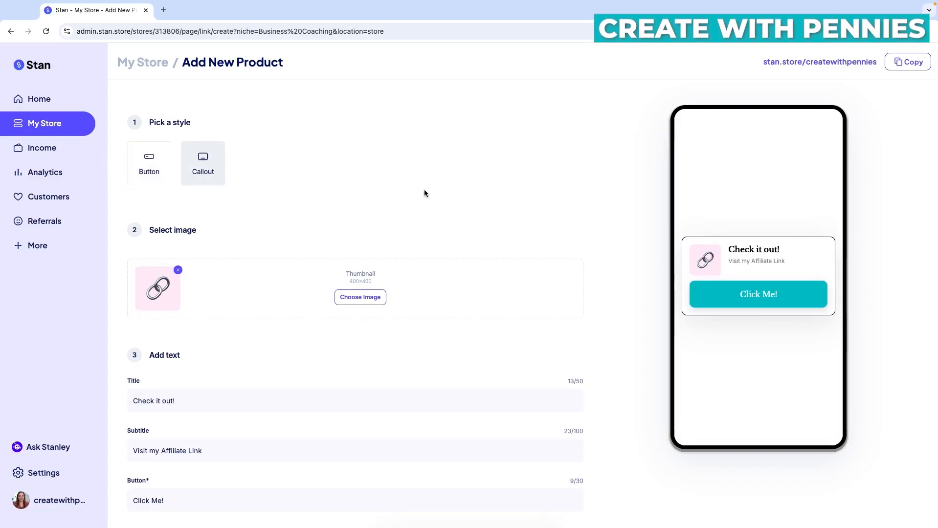
mouse_move(573, 333)
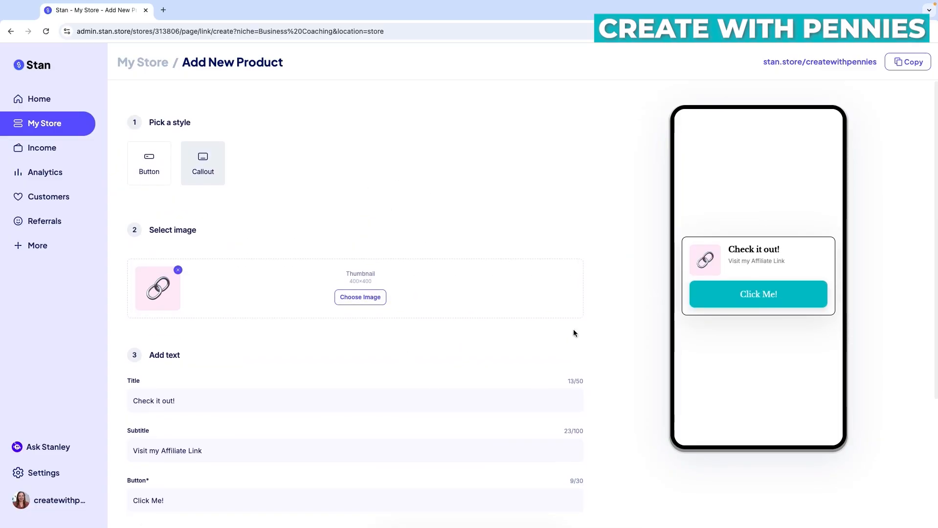
mouse_move(149, 155)
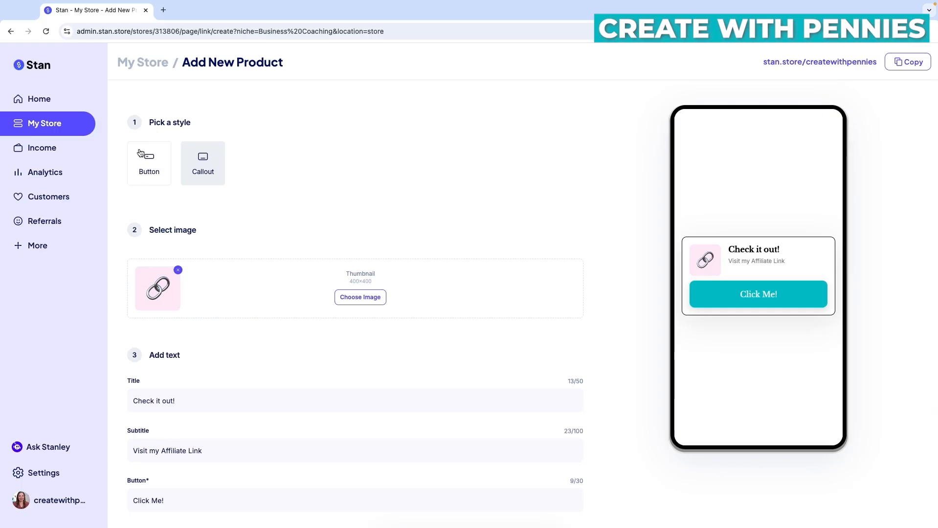
mouse_move(548, 320)
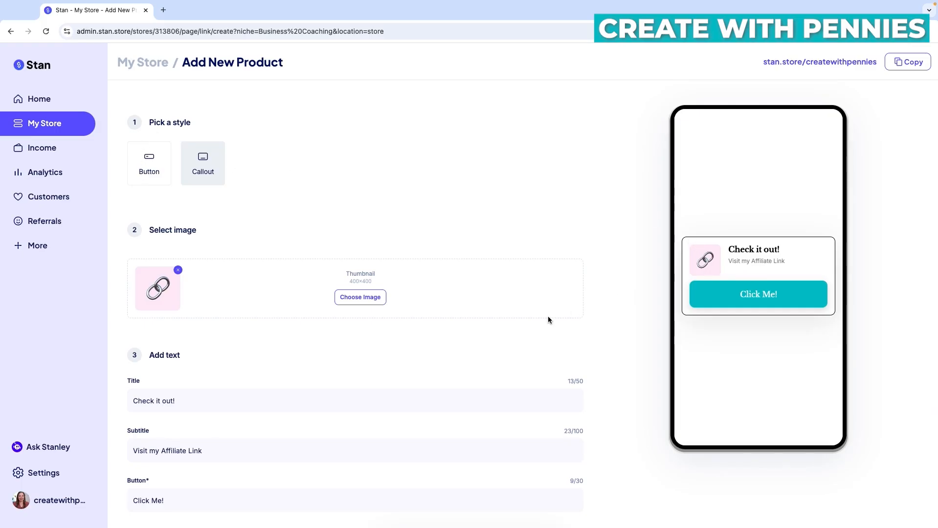
scroll("down", 3)
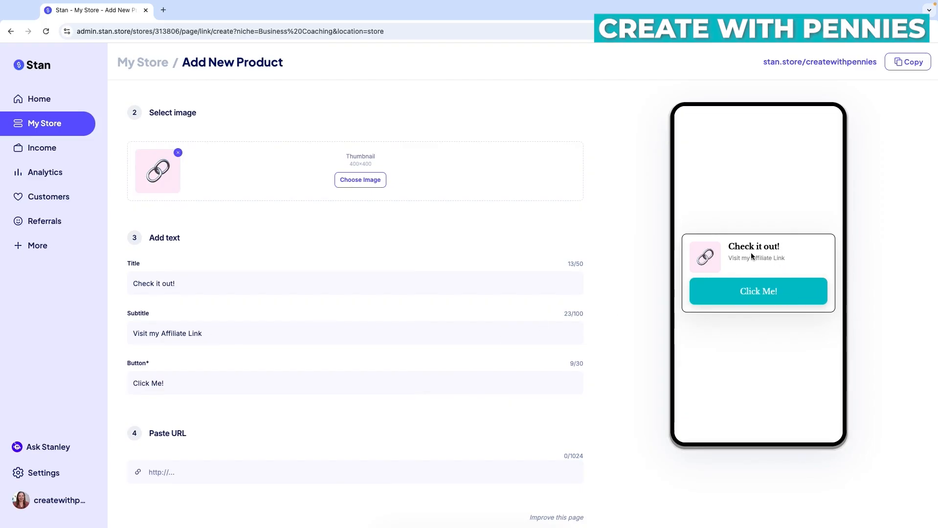
scroll("up", 3)
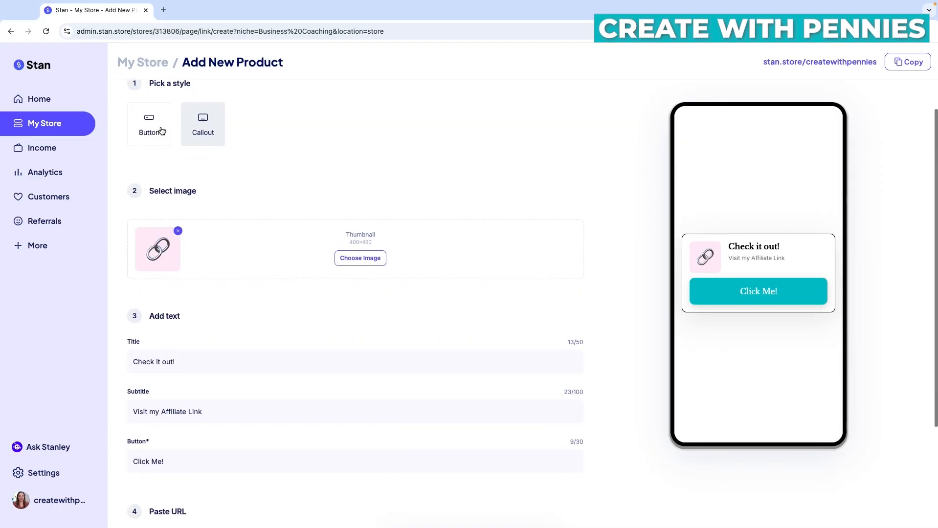
scroll("down", 3)
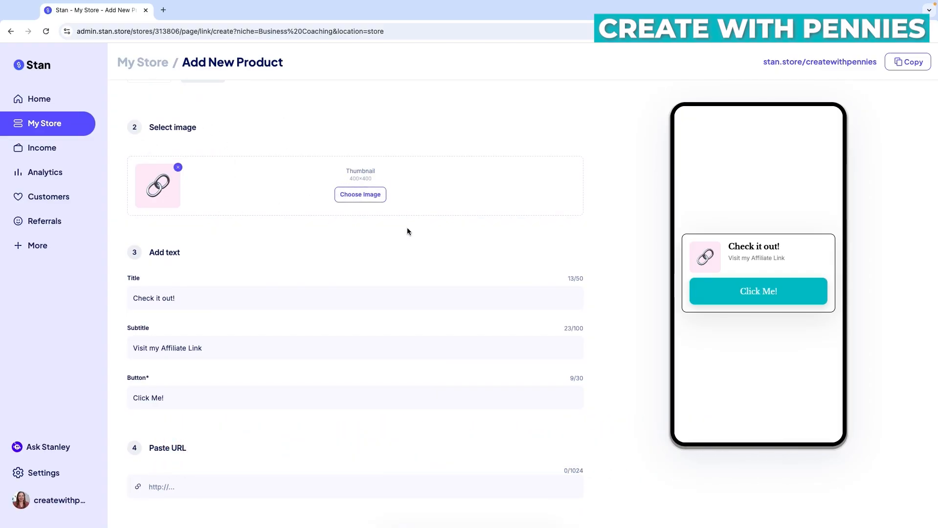
Step: Upload and crop the green Relay logo image as the callout thumbnail
left_click(360, 194)
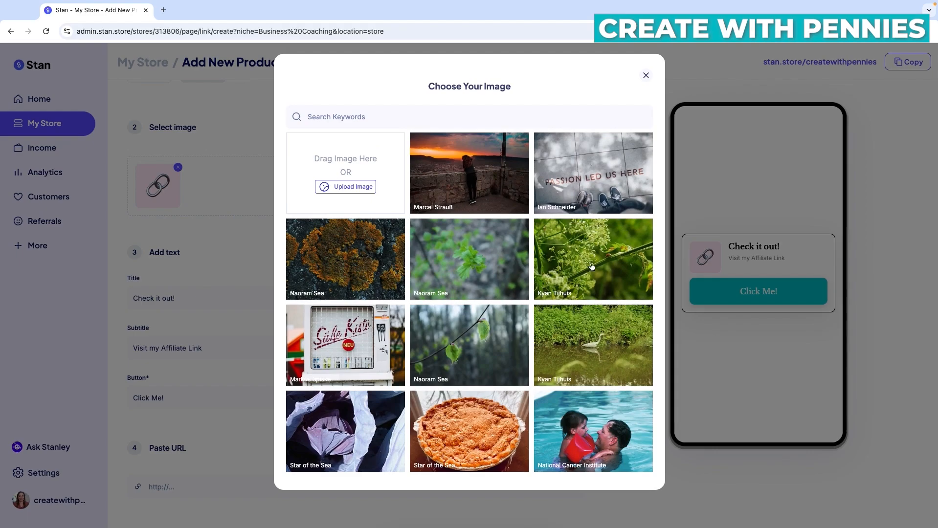
mouse_move(382, 194)
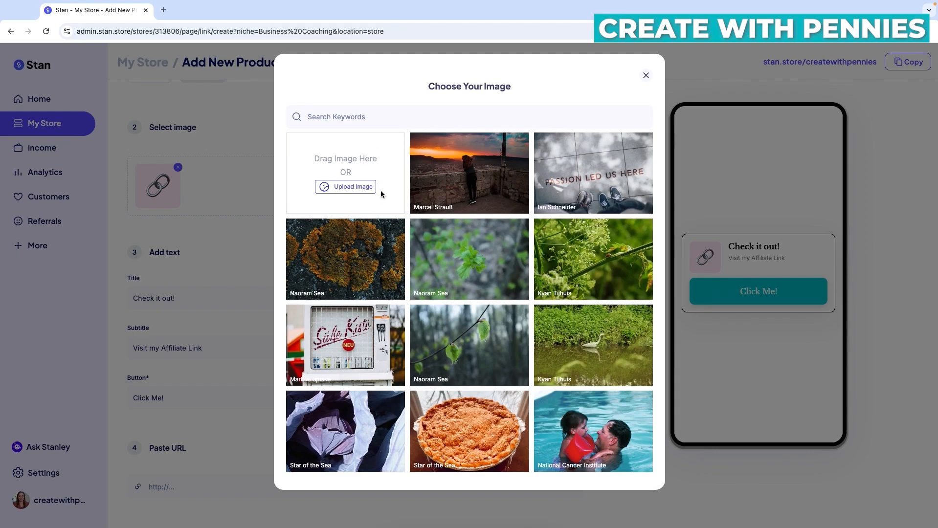
left_click(345, 186)
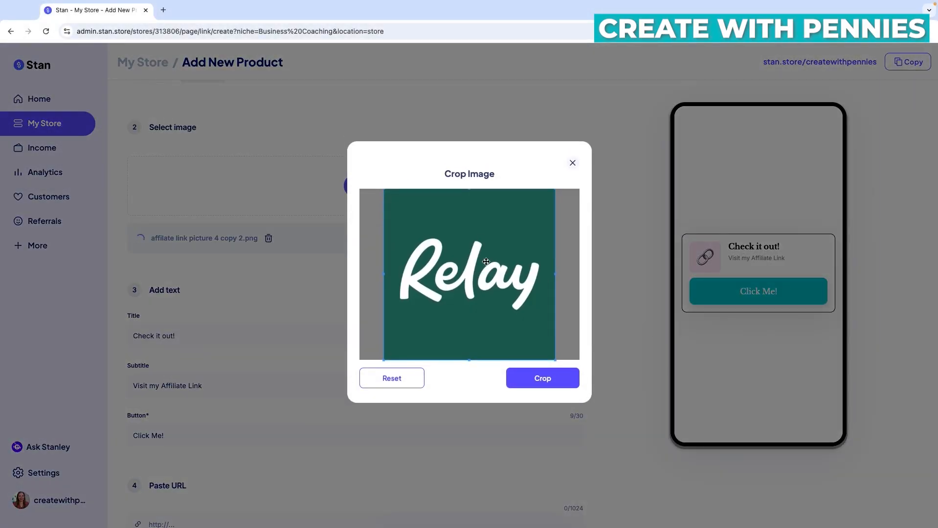
mouse_move(557, 325)
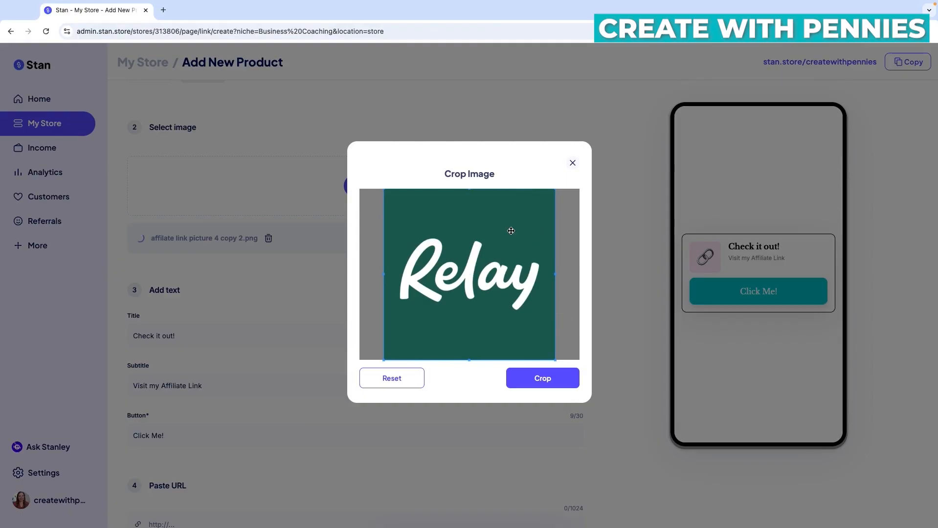
left_click(541, 379)
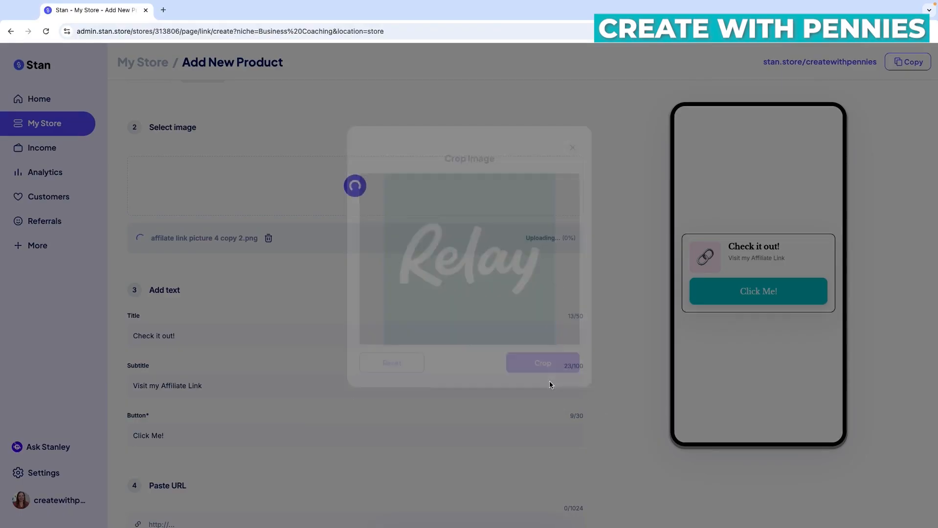
left_click(542, 363)
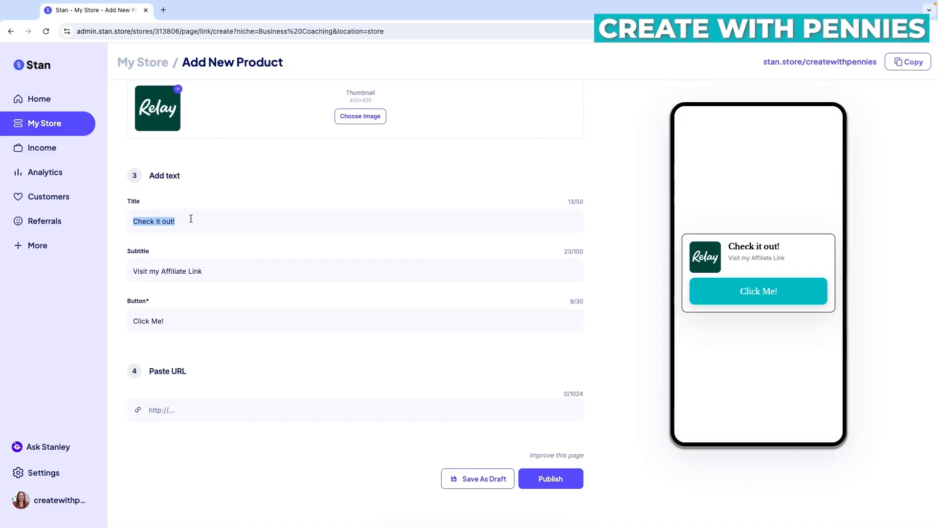
Step: Title the callout 'My Favorite Business Banking Solution!' with a $50 bonus affiliate subtitle
type("My Favorite Business Banking Solution!")
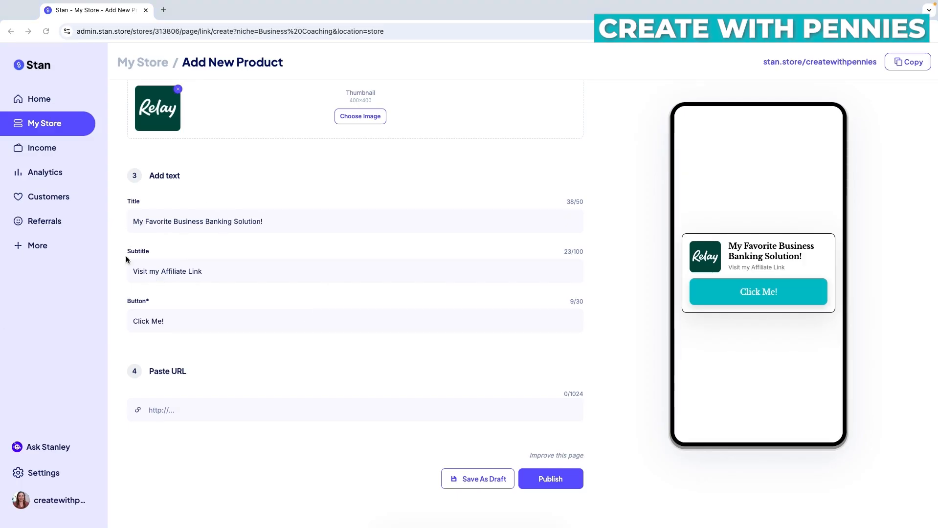
mouse_move(802, 273)
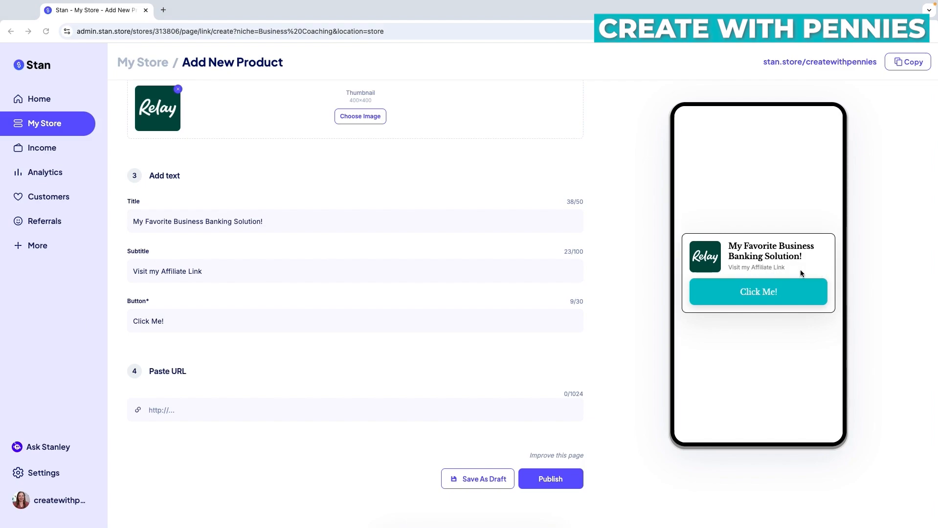
mouse_move(181, 277)
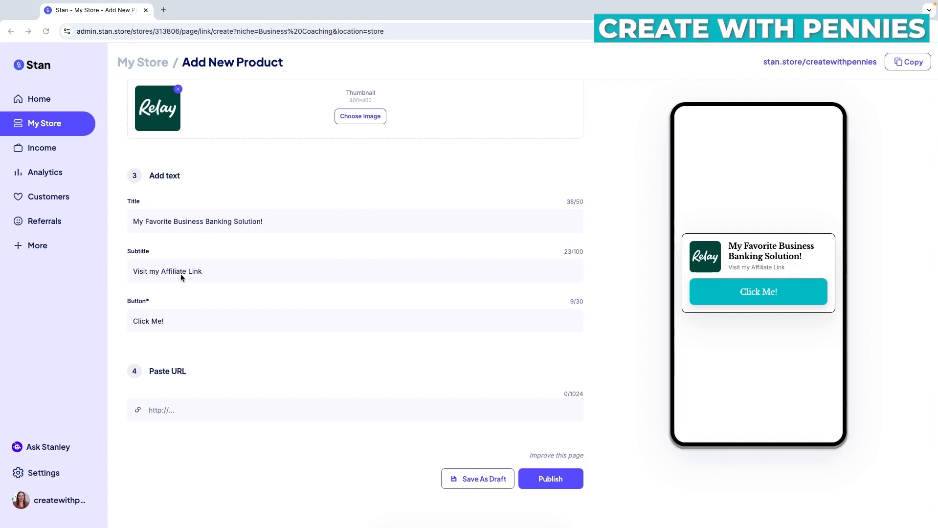
triple_click(167, 271)
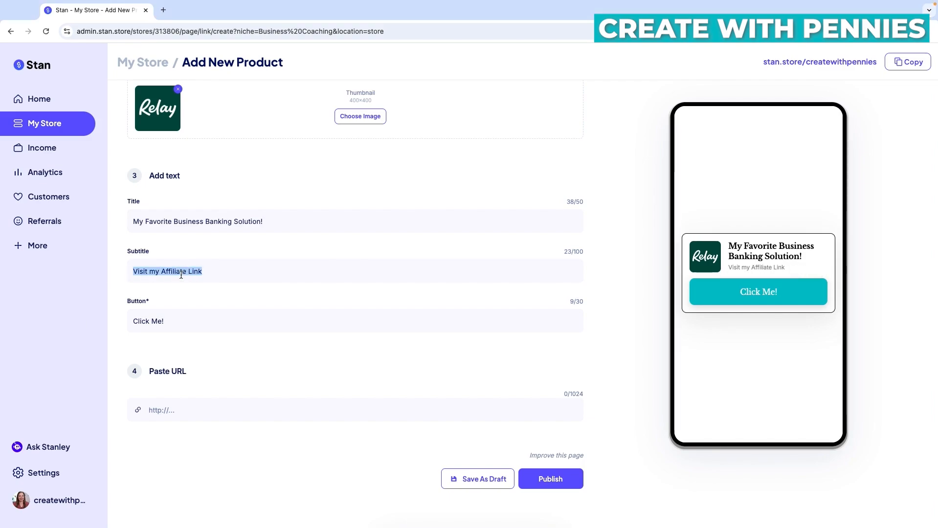
type("Get $50 when you open an account with my affiliate link & deposit $100!")
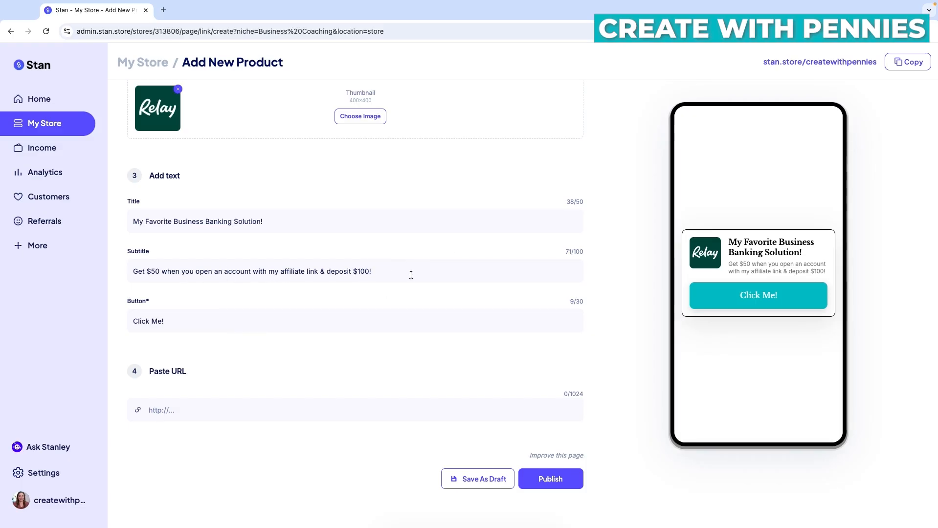
mouse_move(626, 278)
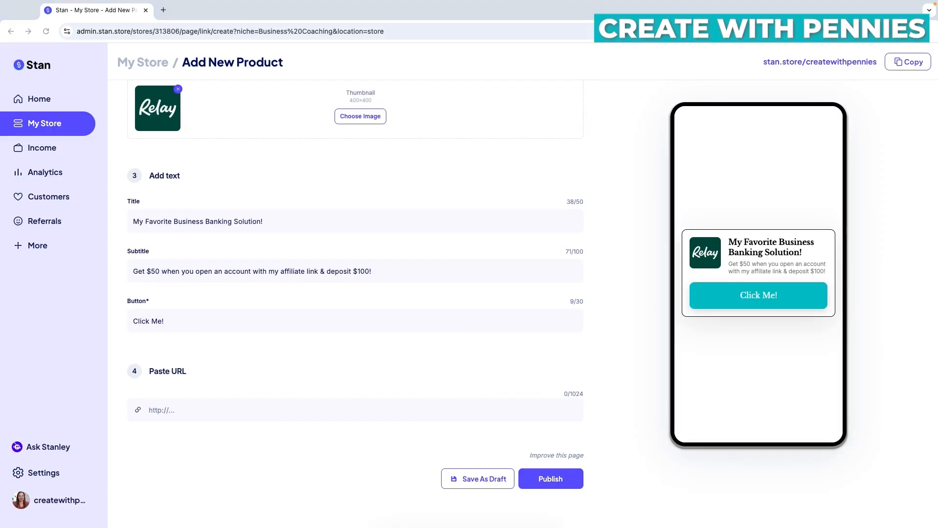
type("Join Relay!")
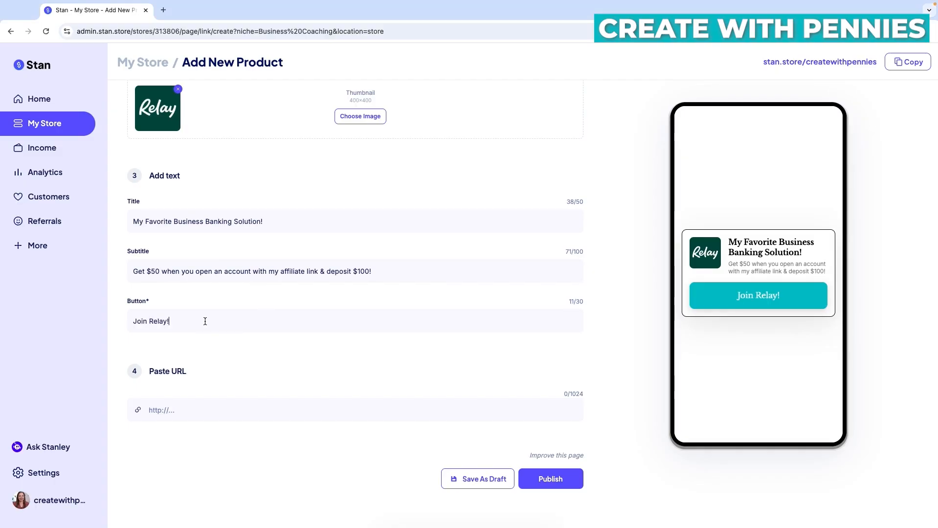
mouse_move(502, 345)
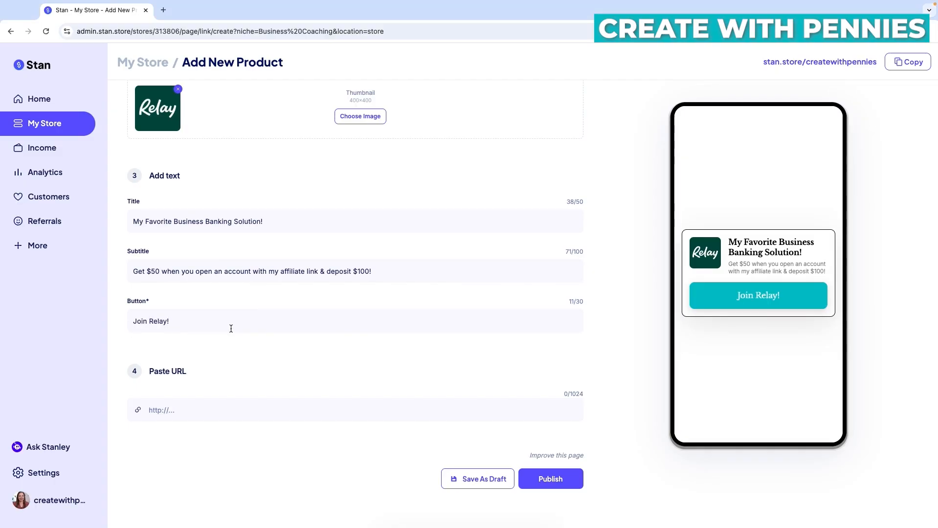
mouse_move(229, 382)
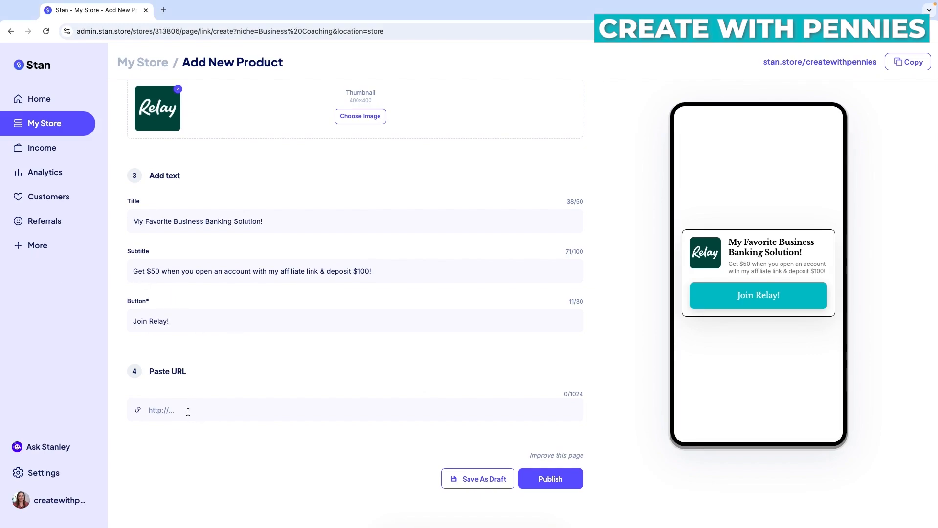
type("https://penniesnotperfection.com/relayfi")
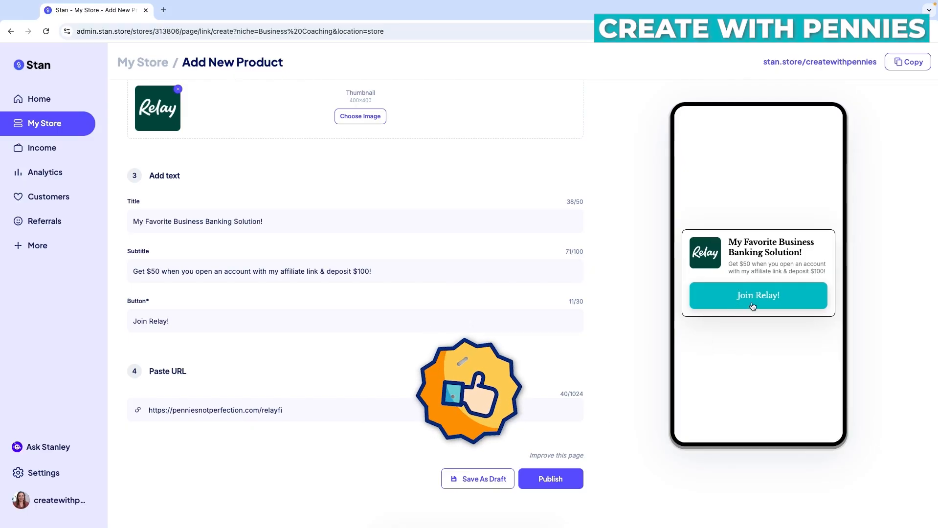
scroll("up", 3)
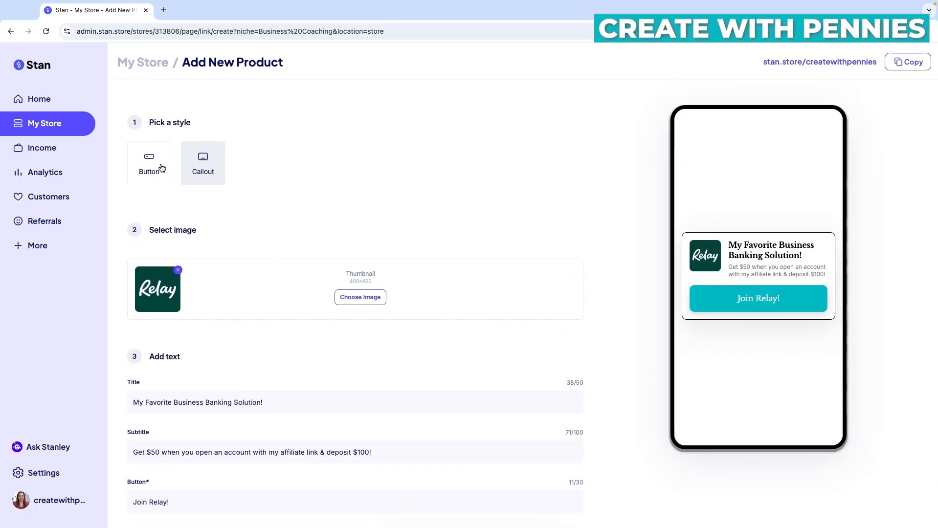
left_click(149, 162)
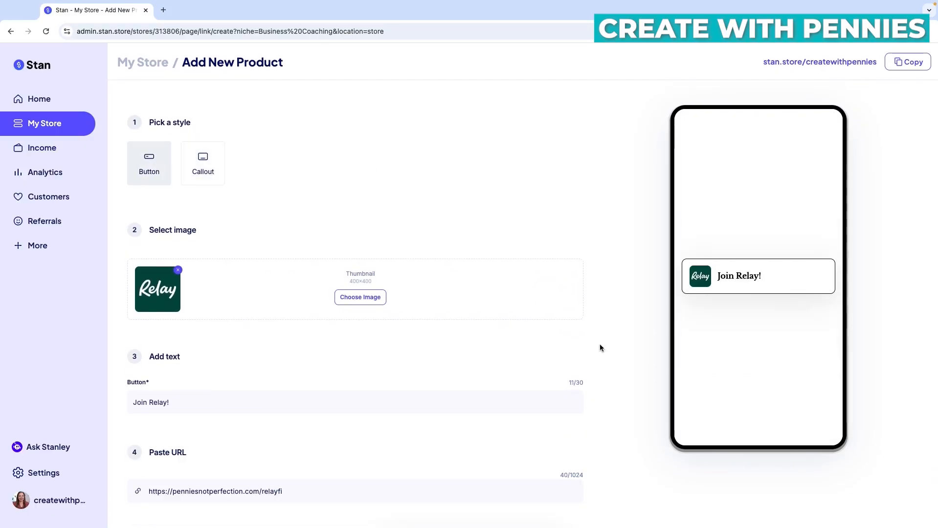
scroll("down", 3)
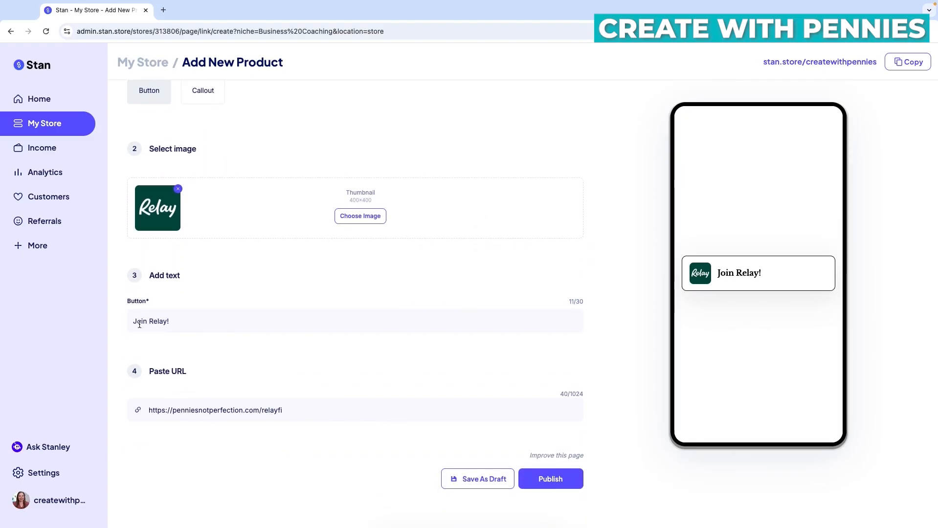
left_click(203, 90)
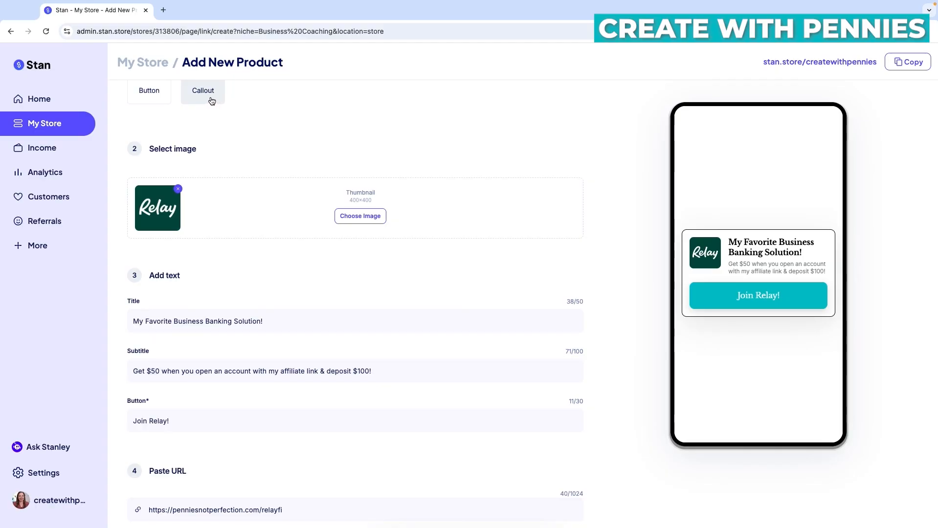
left_click(149, 90)
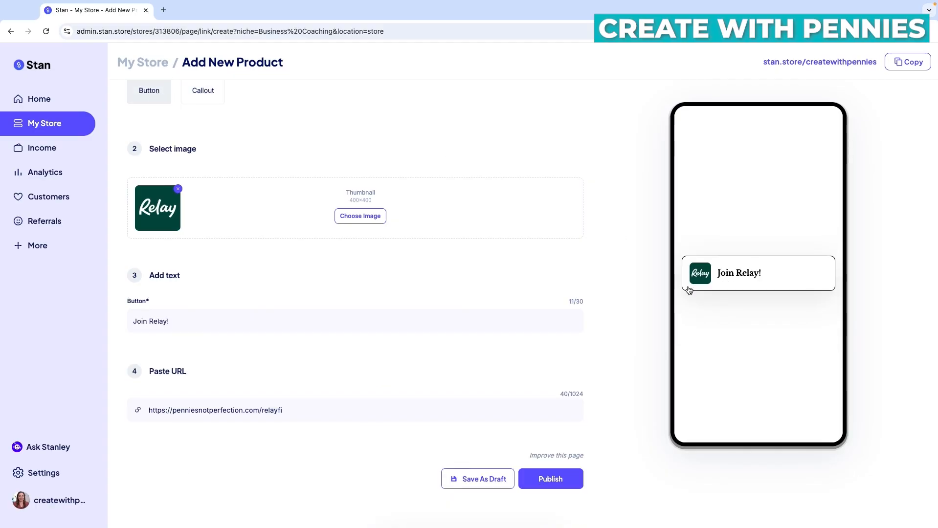
mouse_move(786, 288)
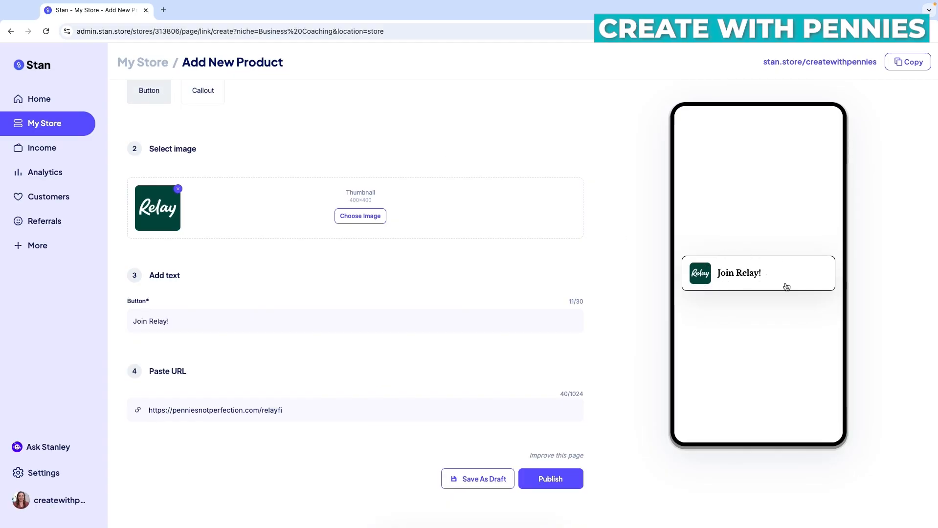
left_click(202, 89)
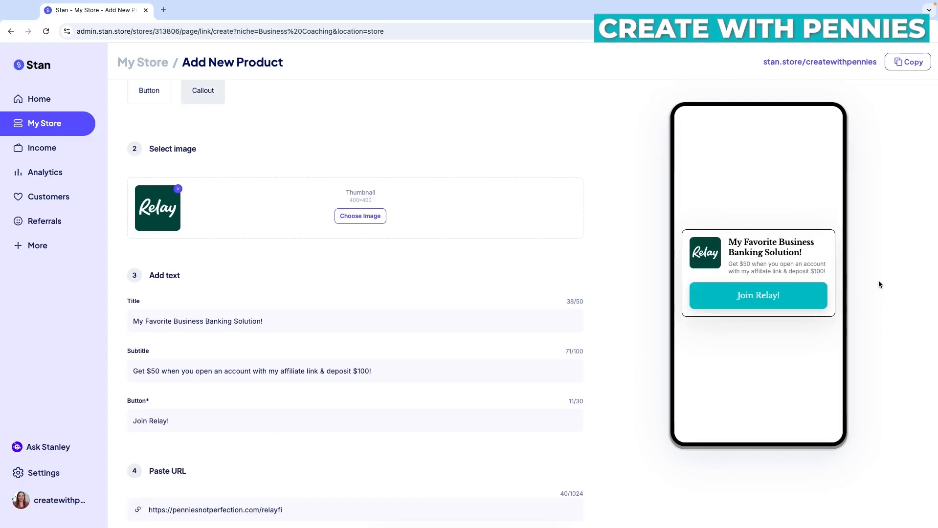
scroll("down", 3)
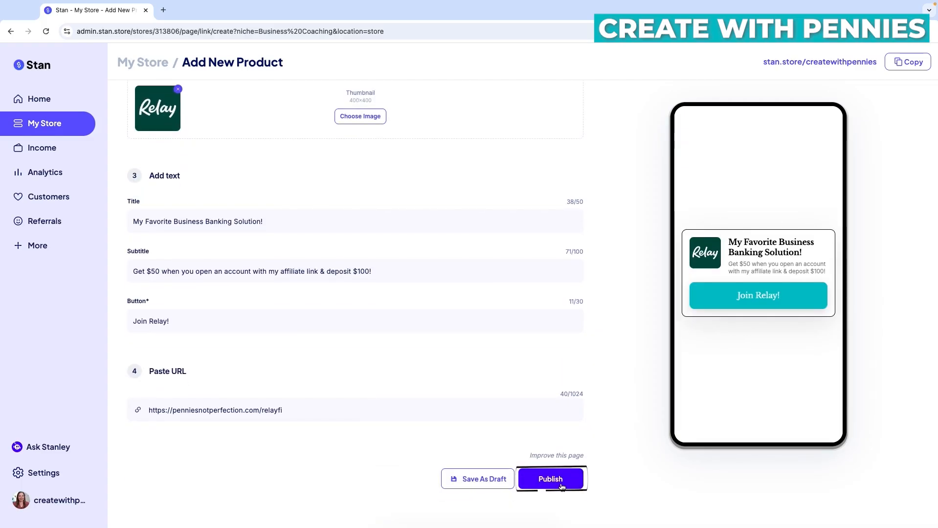
mouse_move(477, 478)
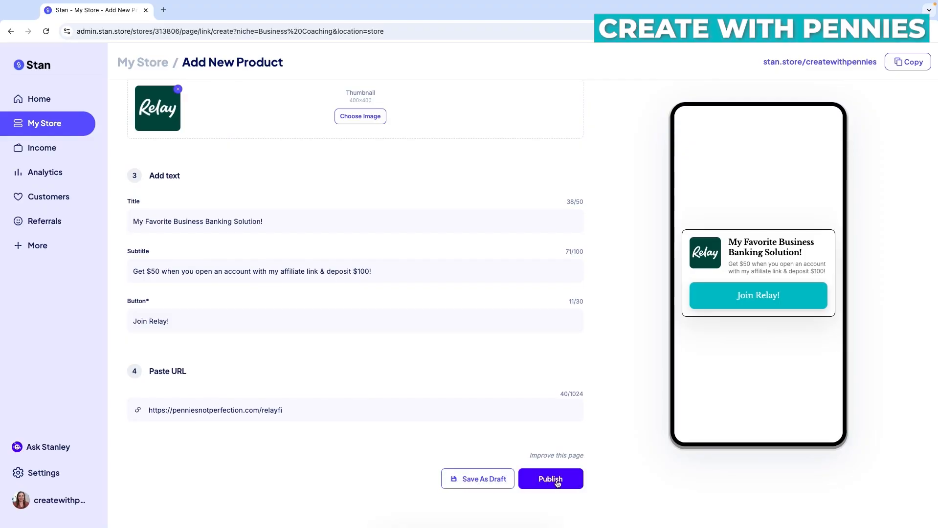
Step: Publish the Relay product and show its unpublish, duplicate and delete options in My Store
left_click(548, 478)
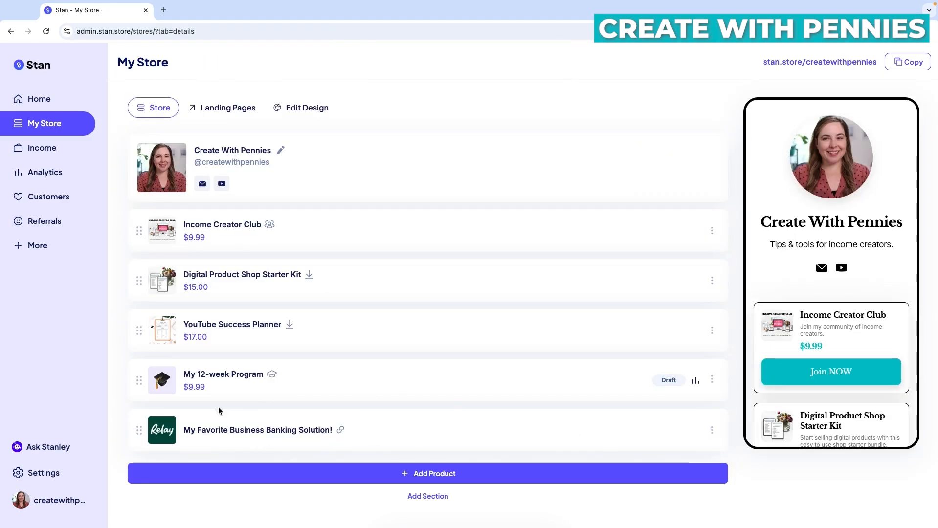
mouse_move(208, 447)
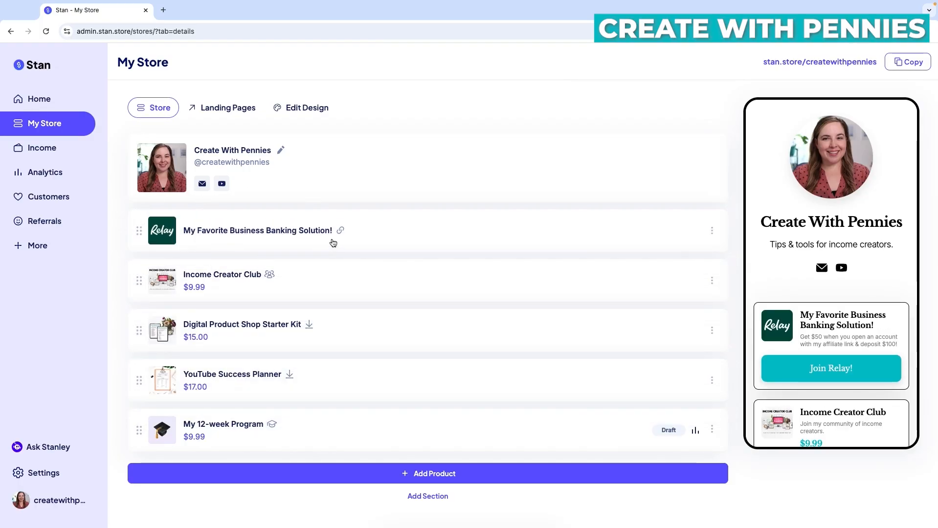
mouse_move(798, 344)
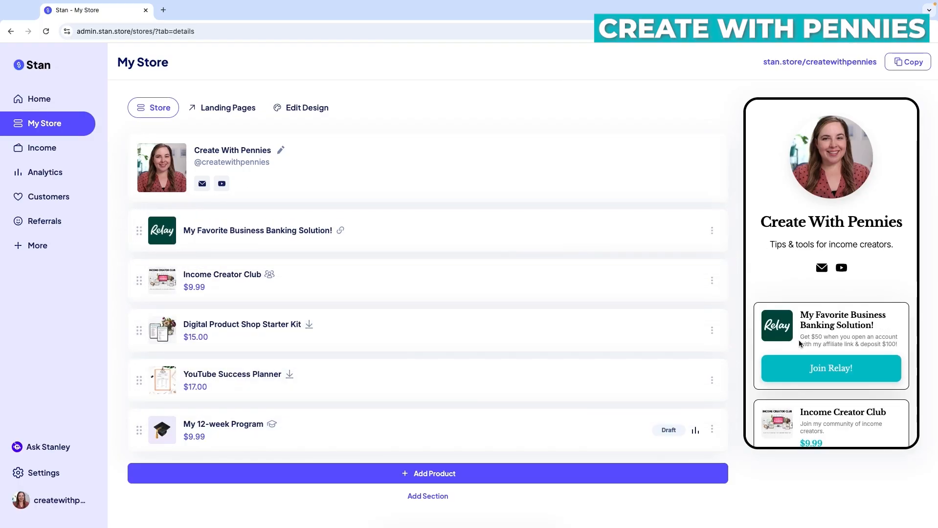
scroll("down", 3)
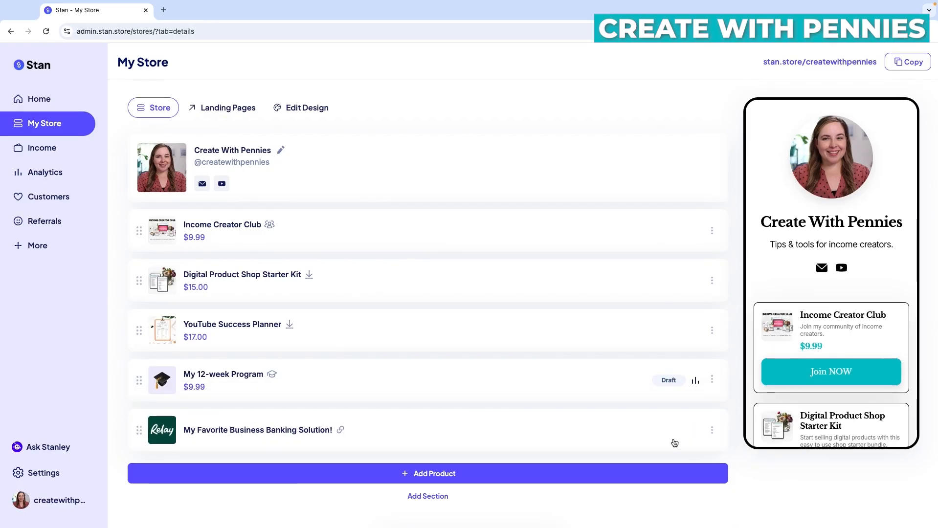
mouse_move(712, 433)
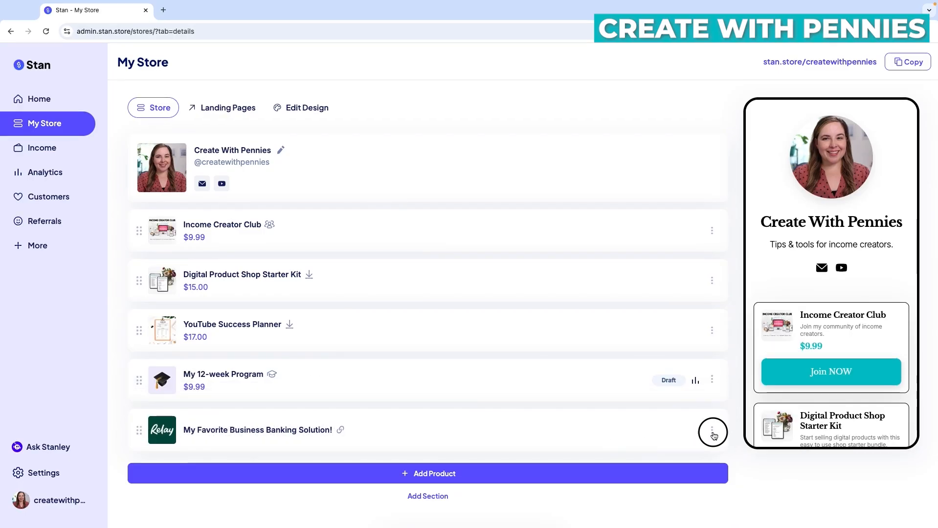
left_click(712, 432)
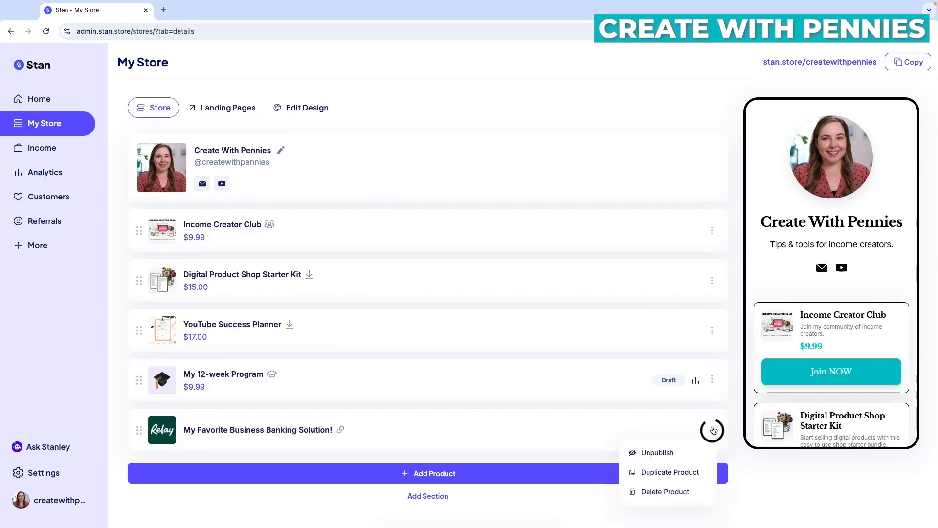
mouse_move(255, 428)
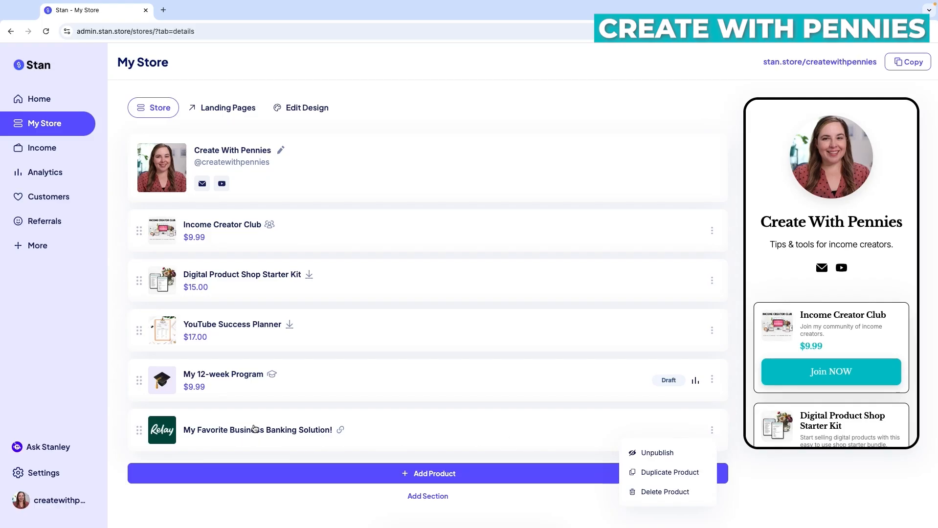
mouse_move(669, 472)
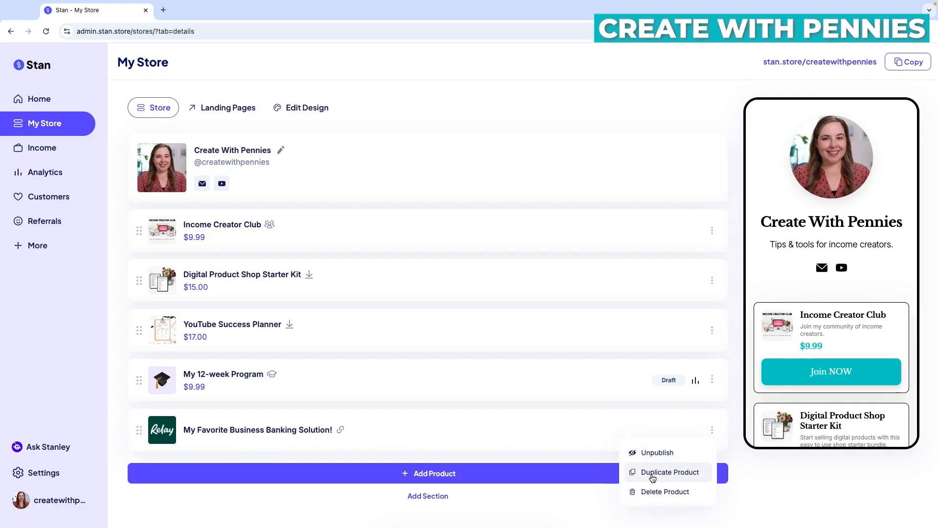
mouse_move(664, 491)
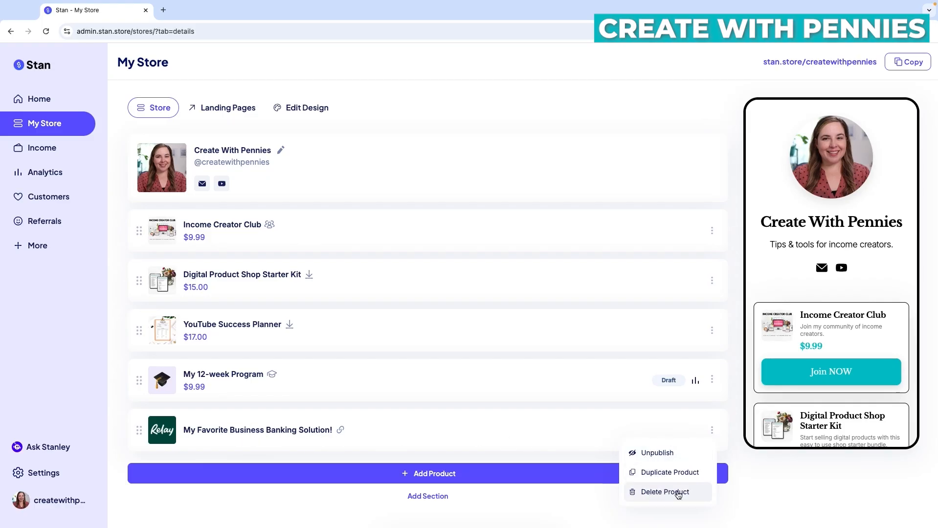
mouse_move(740, 190)
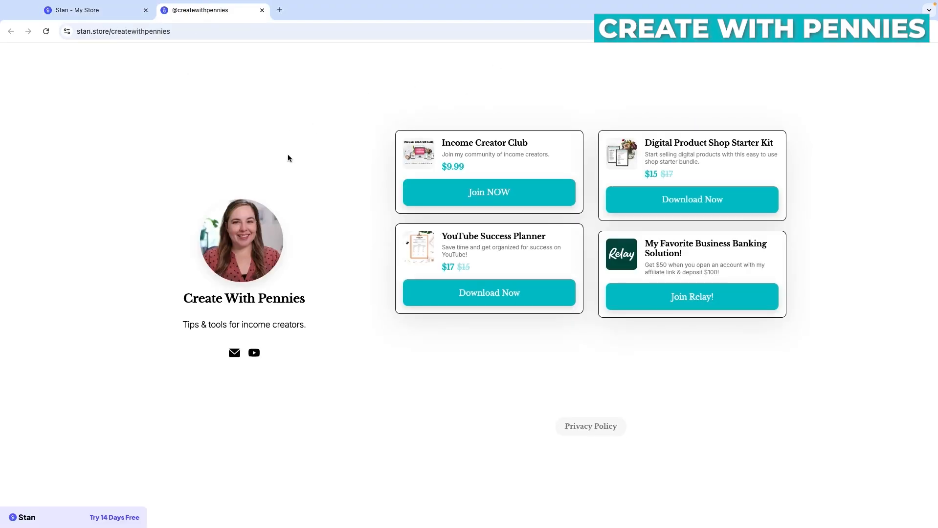
mouse_move(686, 246)
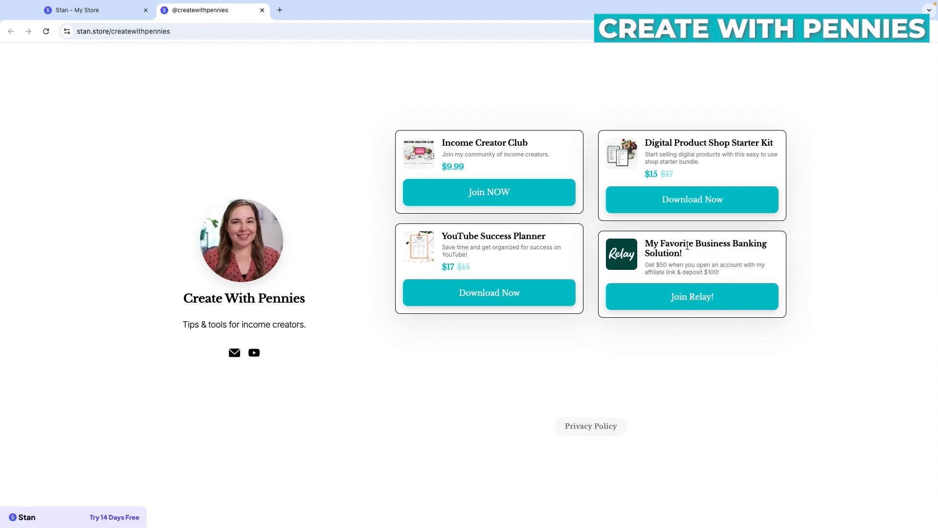
mouse_move(698, 294)
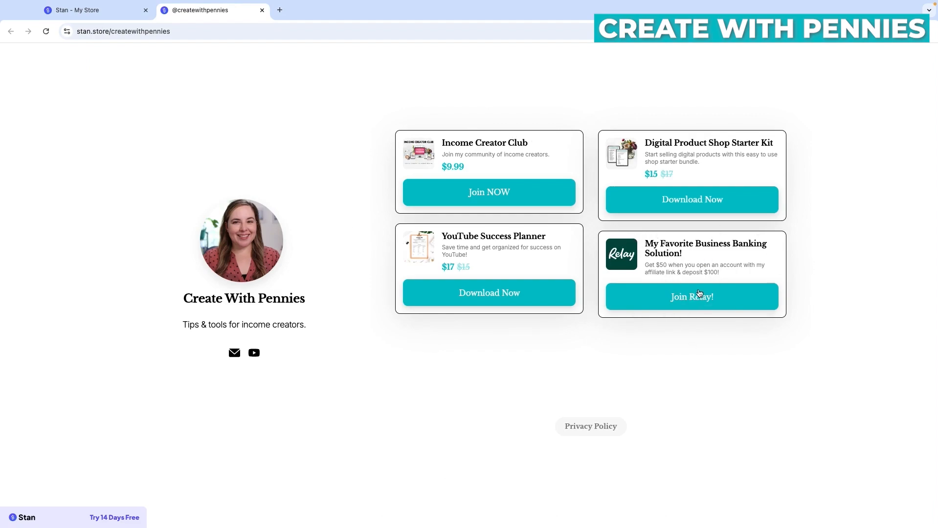
Step: Follow the live Join Relay! callout to the Relay $50 page, then return to store admin
left_click(690, 297)
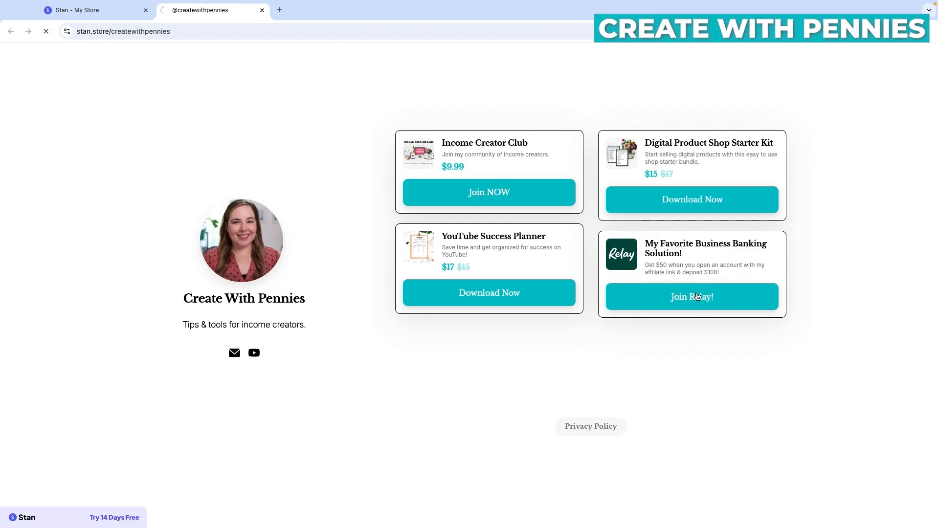
left_click(690, 296)
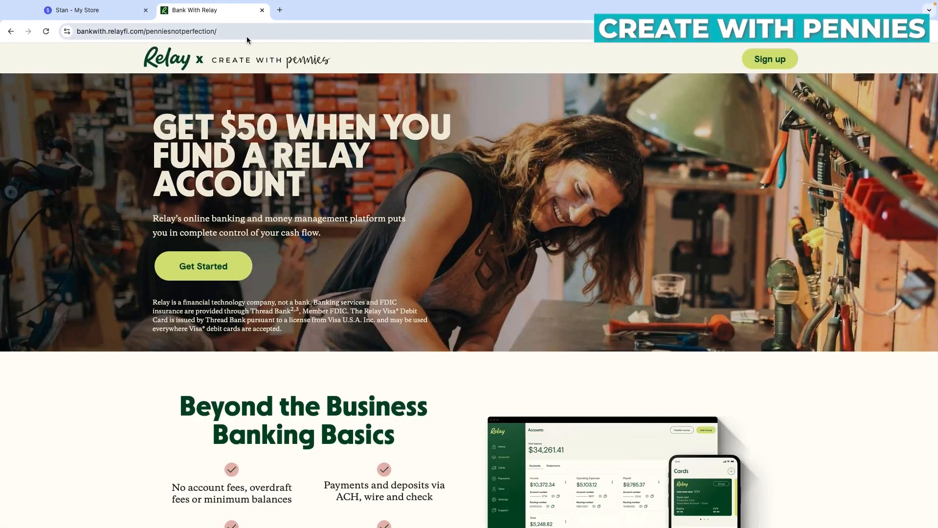
mouse_move(489, 250)
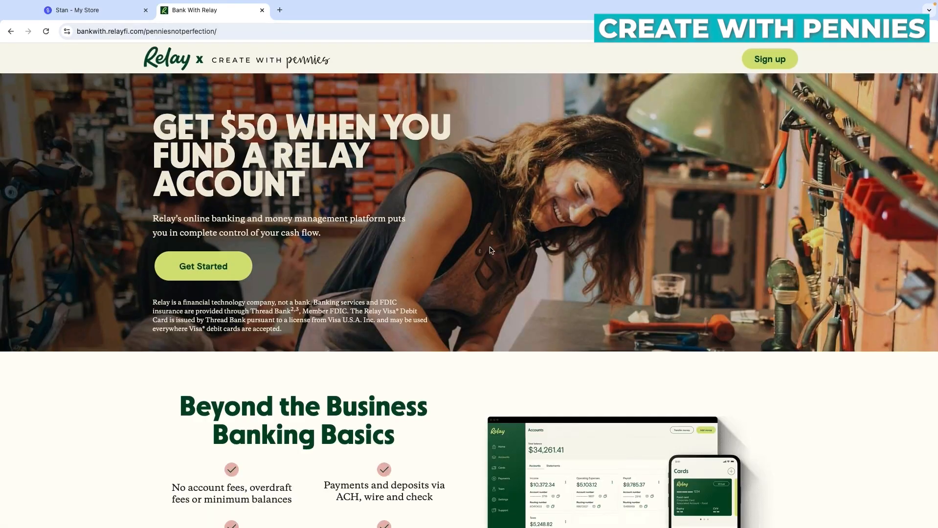
mouse_move(207, 110)
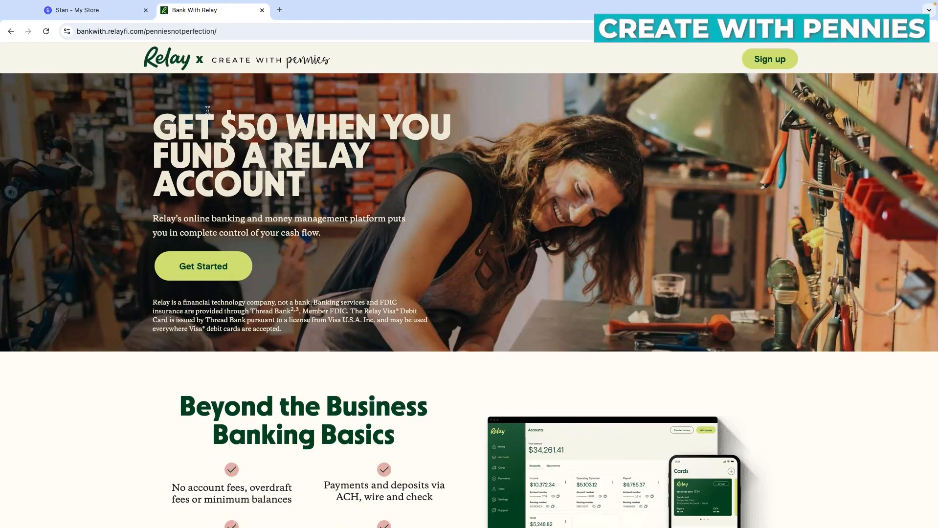
left_click(90, 9)
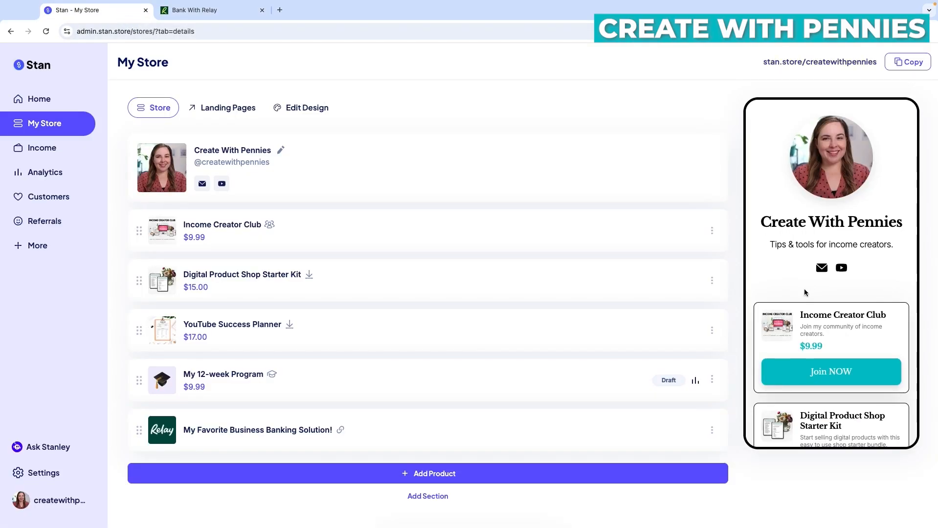